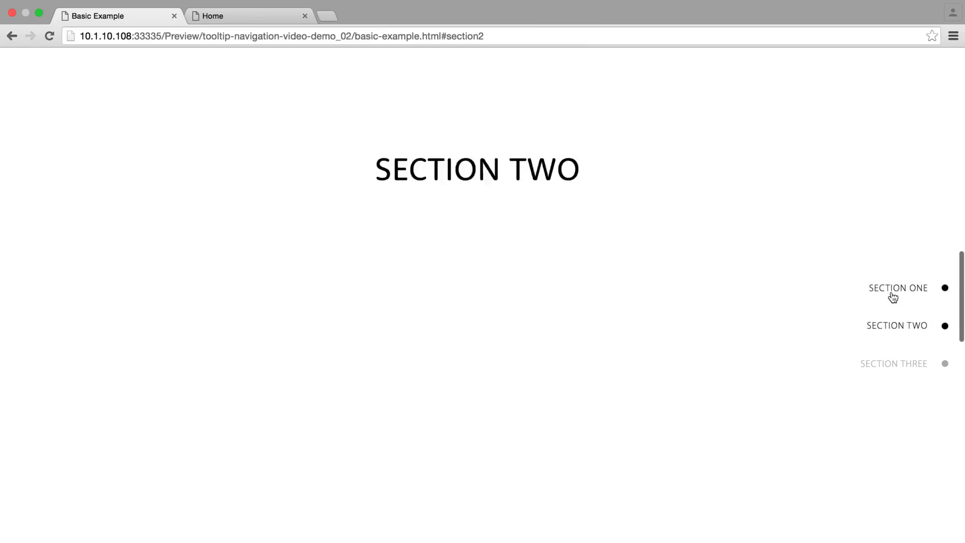
- Switch to the coffee site preview in Chrome and scroll down to Humble Beginnings
click(943, 288)
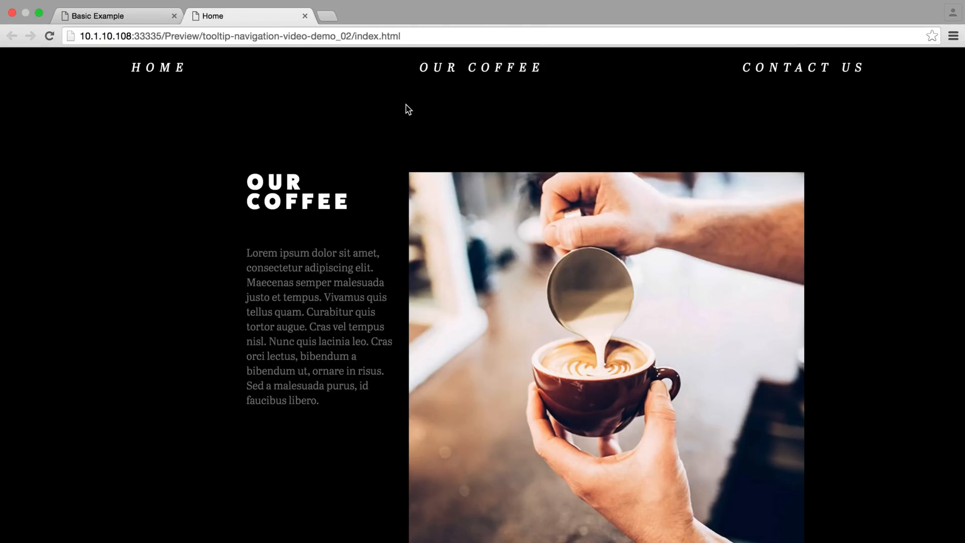
scroll(down, 3)
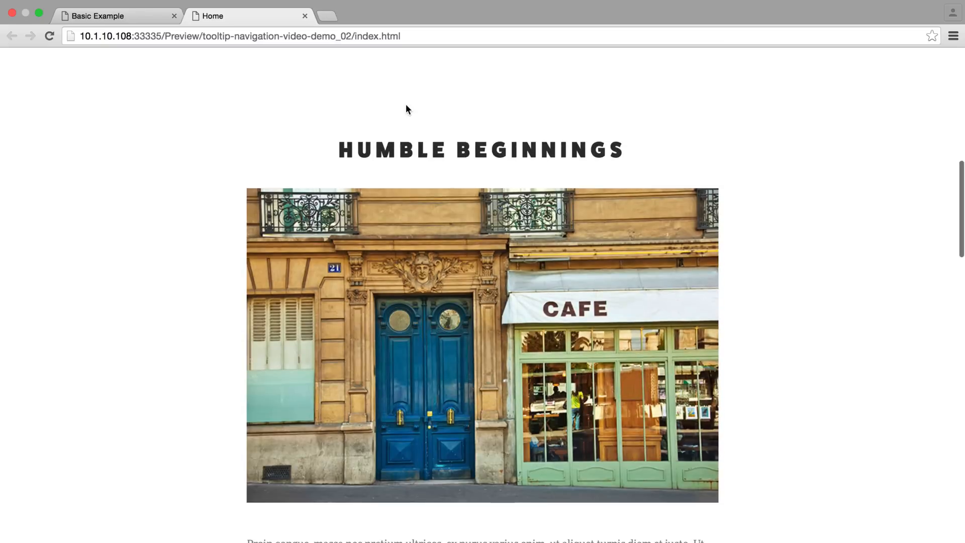
scroll(down, 3)
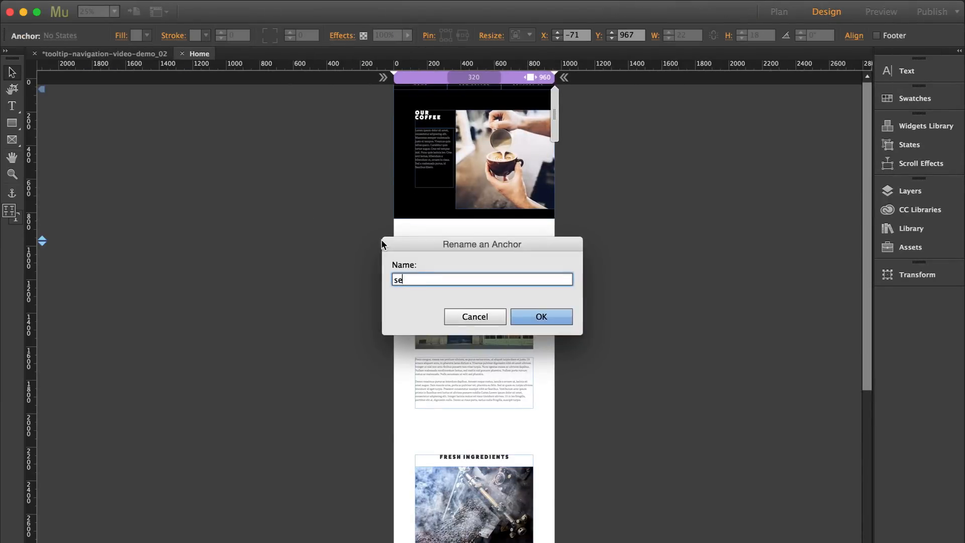
- Confirm section names for the three anchors in the Rename an Anchor dialog
click(541, 317)
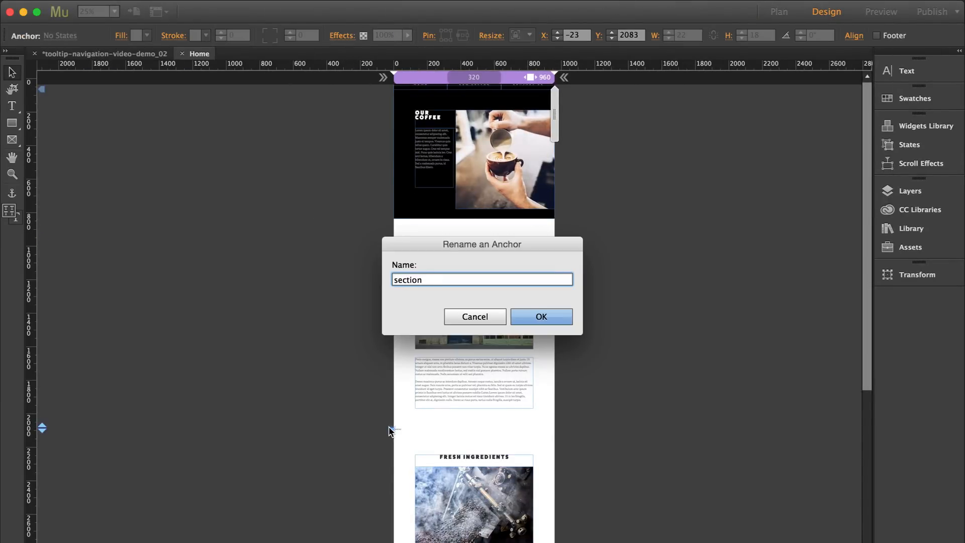
click(541, 317)
text(sec)
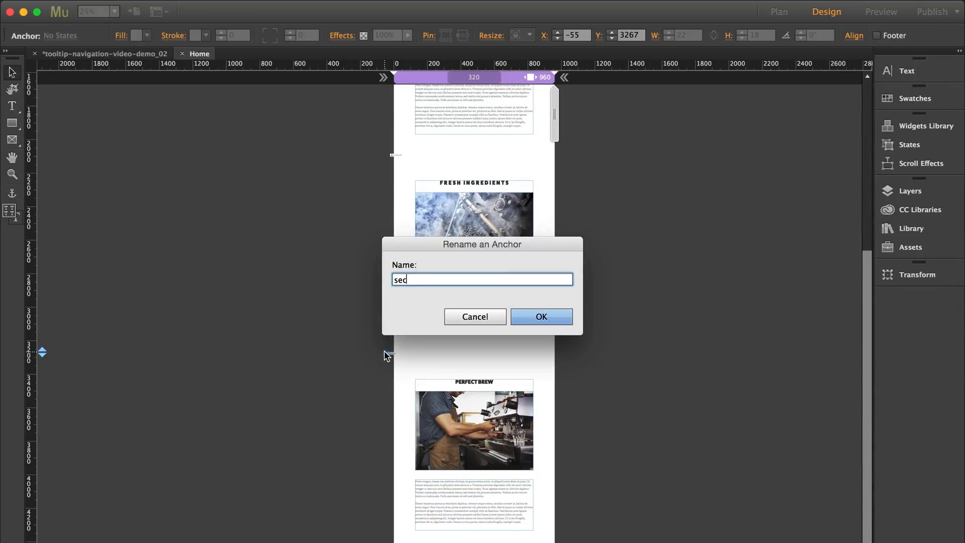
click(541, 317)
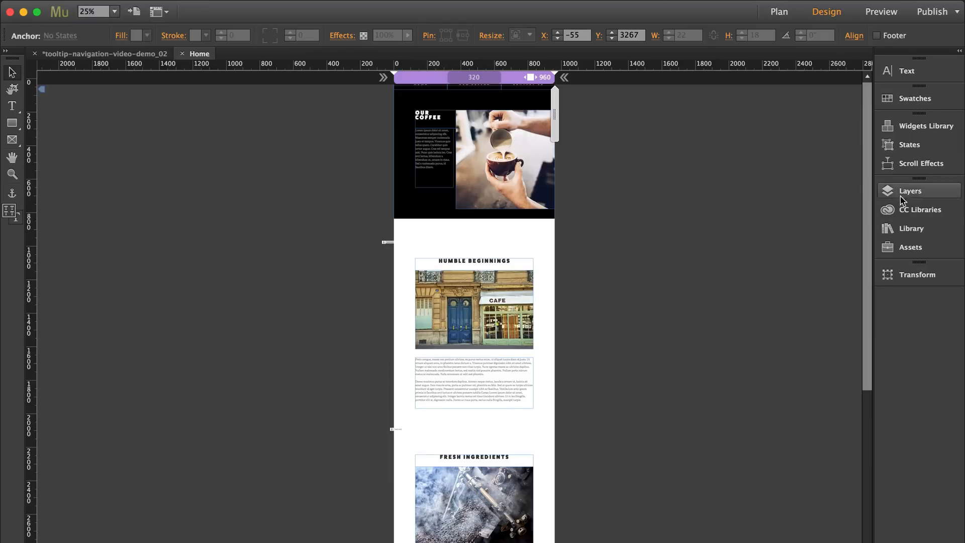
click(911, 228)
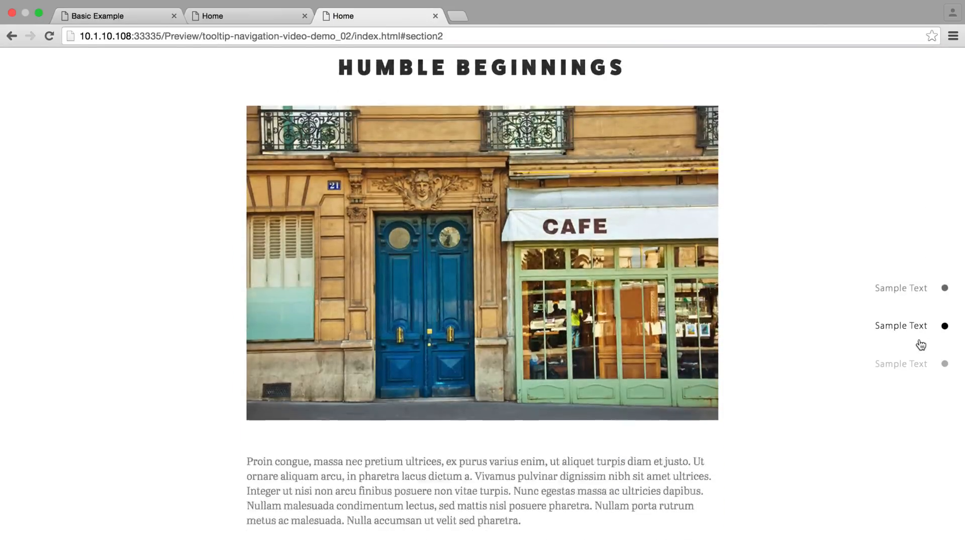
- Jump to the Perfect Brew section via a tooltip dot and scroll on
click(945, 364)
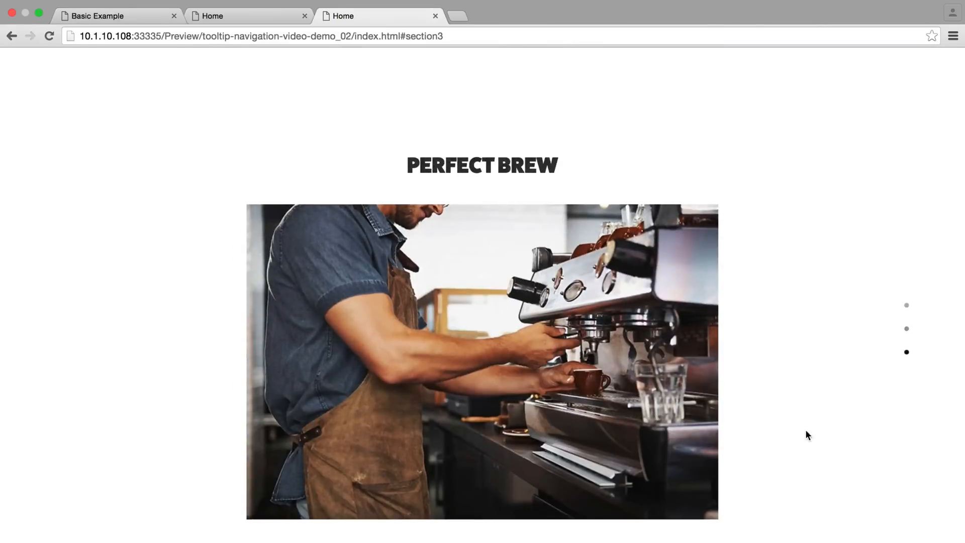
scroll(down, 3)
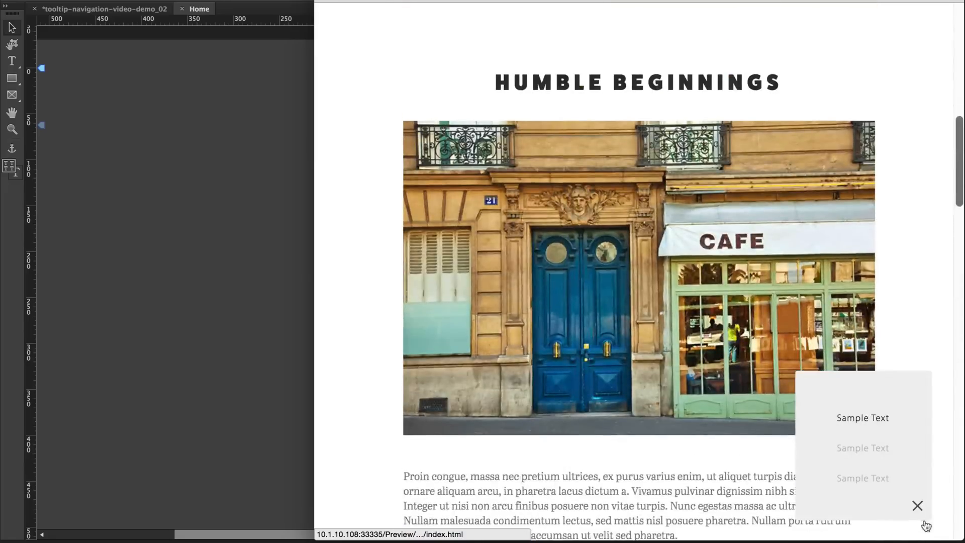
- Label the tooltips Humble Beginnings, Fresh Ingredients and Perfect Brew in the widget options
click(916, 505)
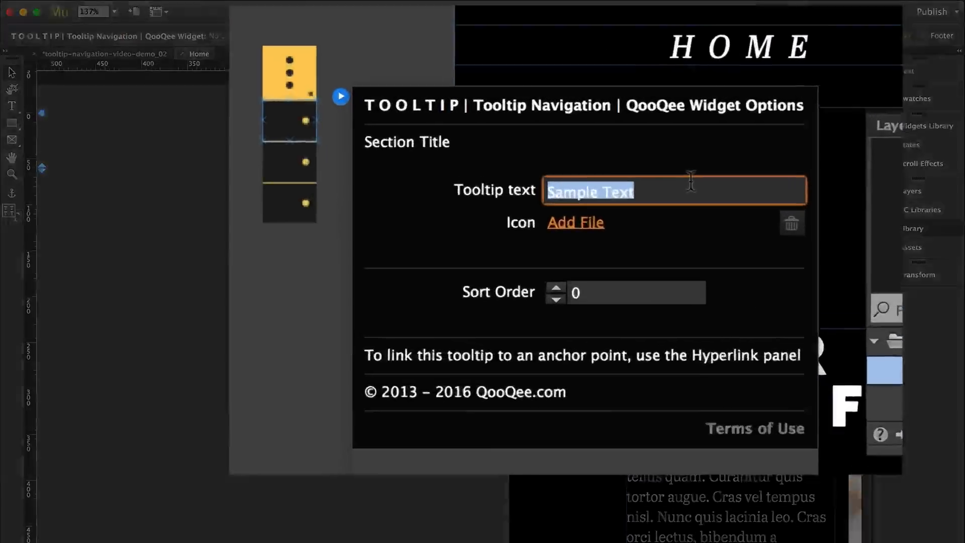
text(Humble Beginnings)
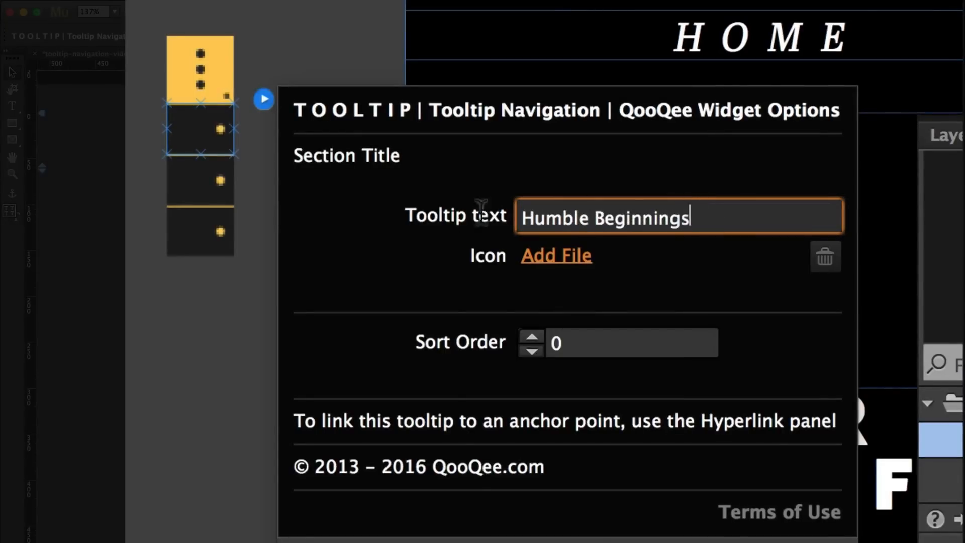
click(200, 181)
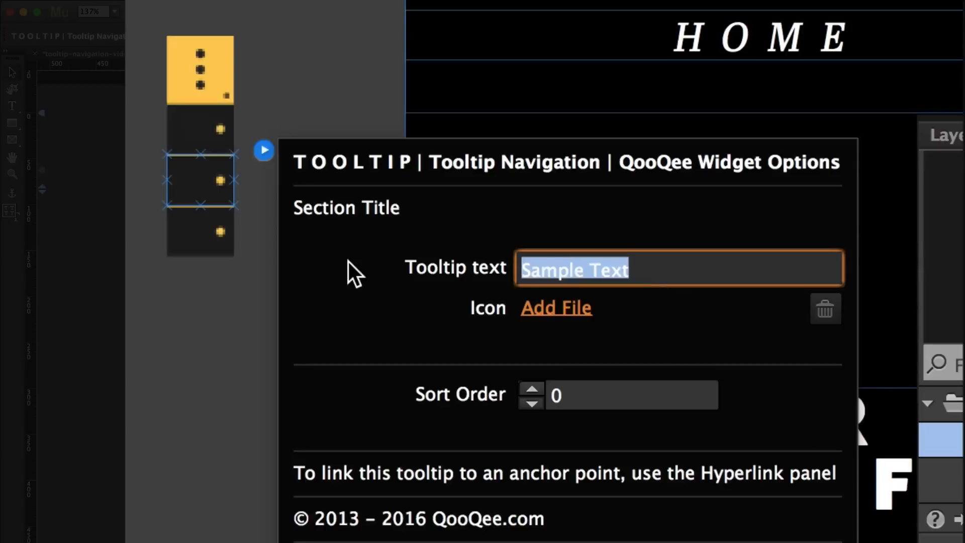
text(Fresh Ingredients)
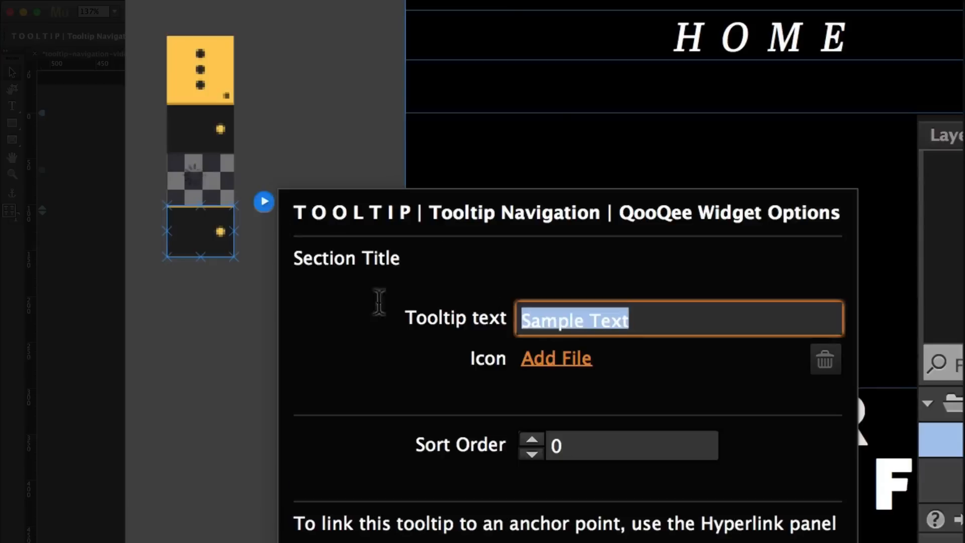
text(Perfect Brew)
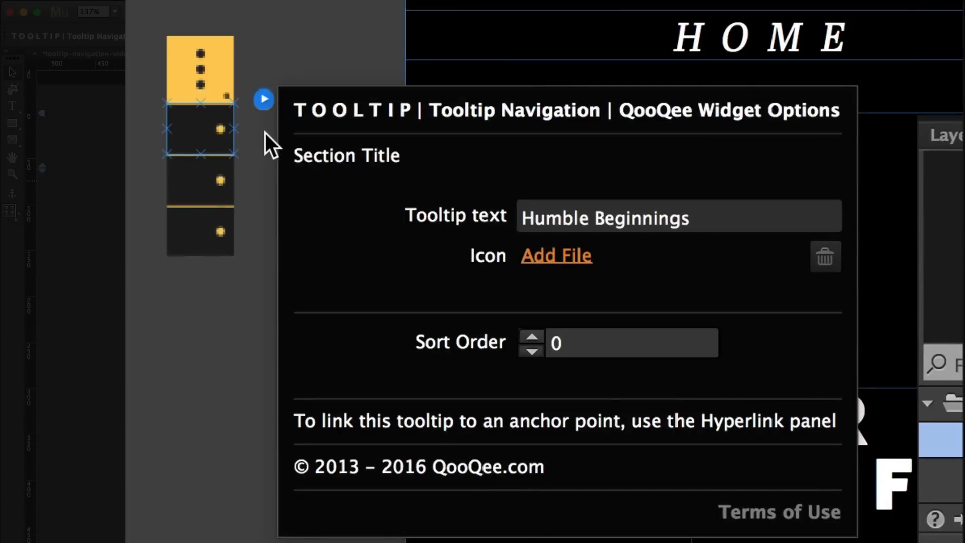
mouse_move(448, 354)
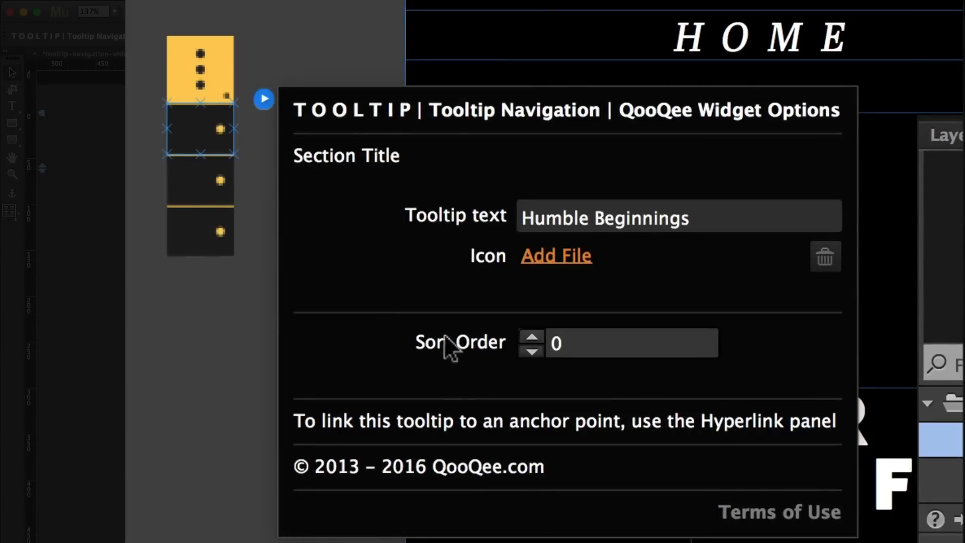
mouse_move(410, 322)
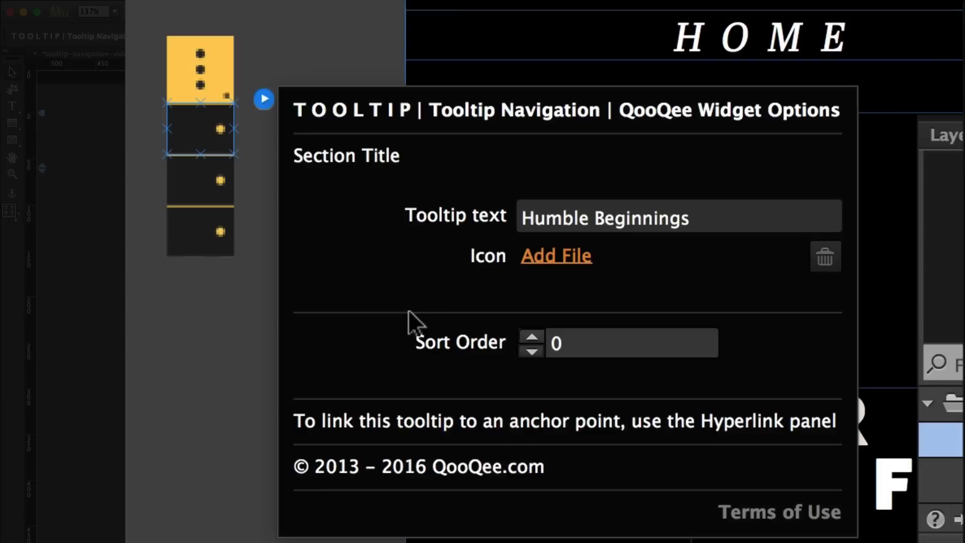
mouse_move(541, 278)
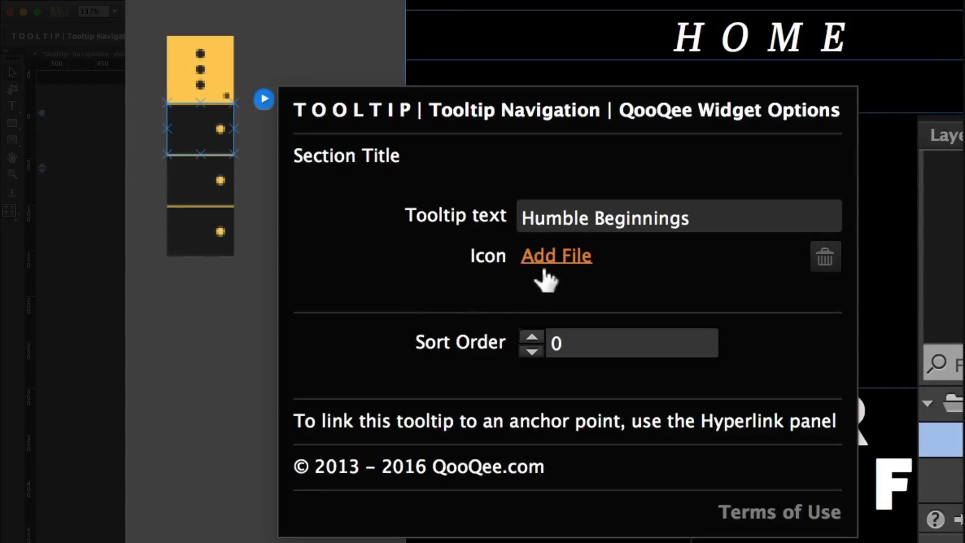
- Add coffee.png as the Humble Beginnings icon and link tooltips to section1, section2, section3
click(556, 256)
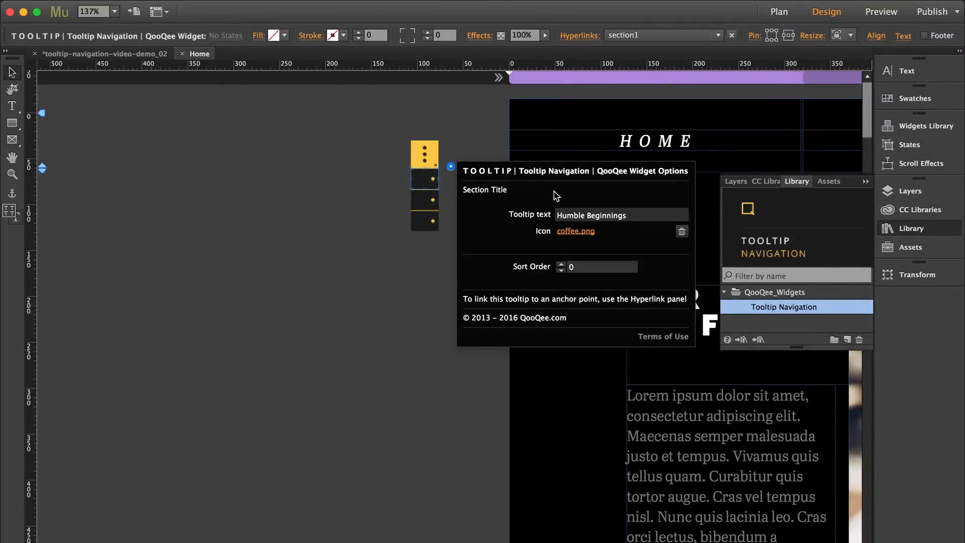
mouse_move(440, 207)
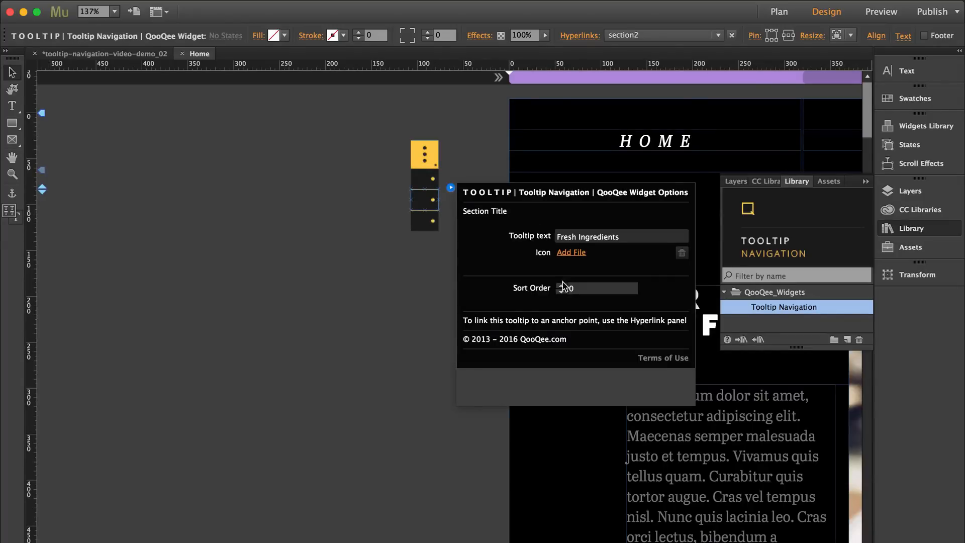
click(571, 252)
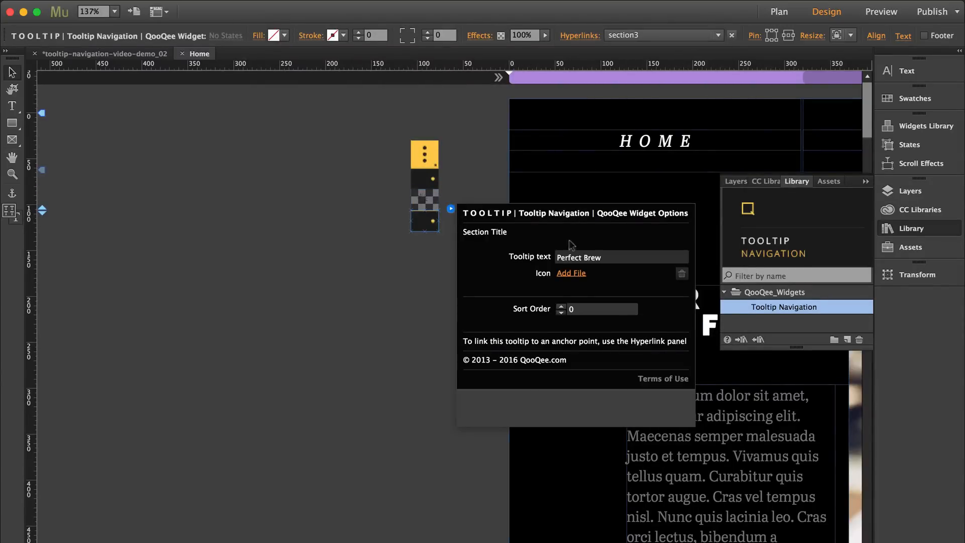
click(571, 274)
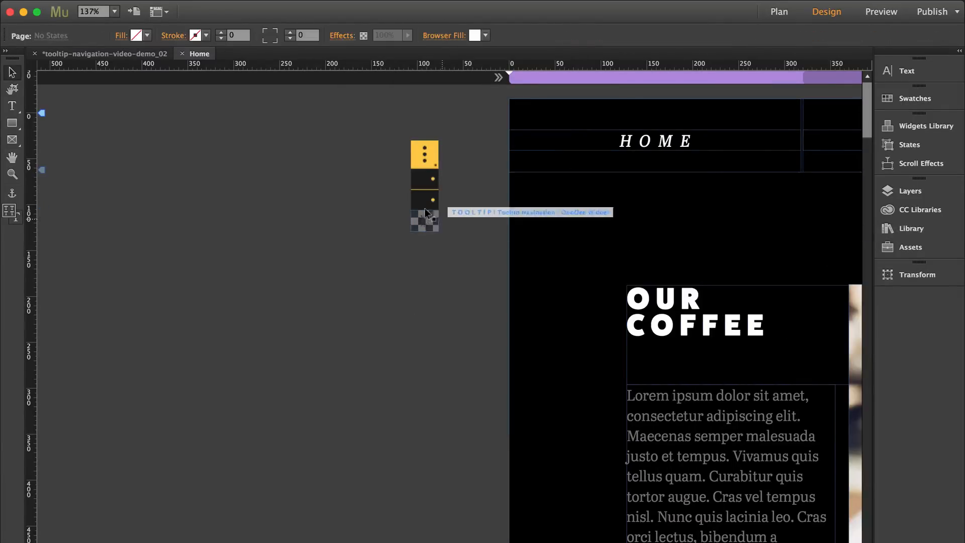
- Set the tooltip panel colour to white and its position to Bottom
click(424, 153)
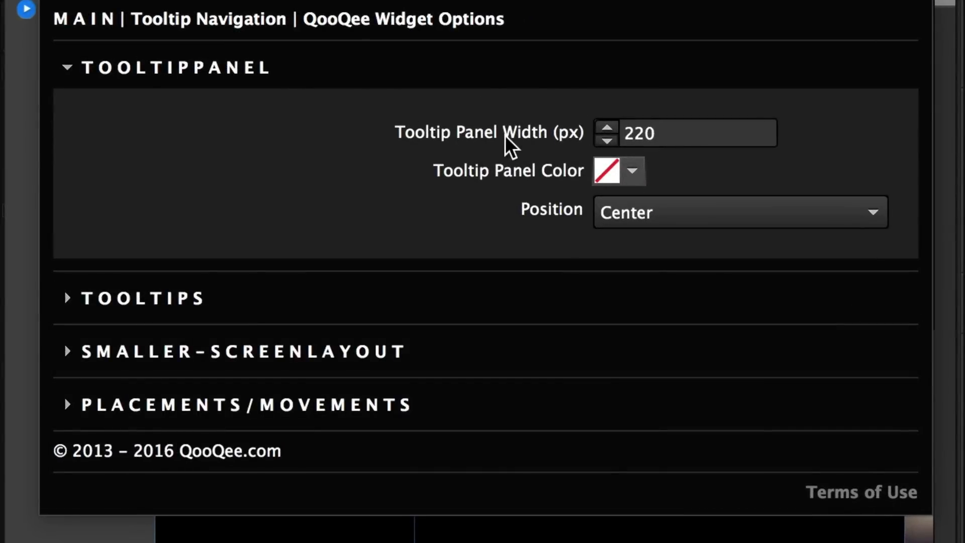
mouse_move(549, 166)
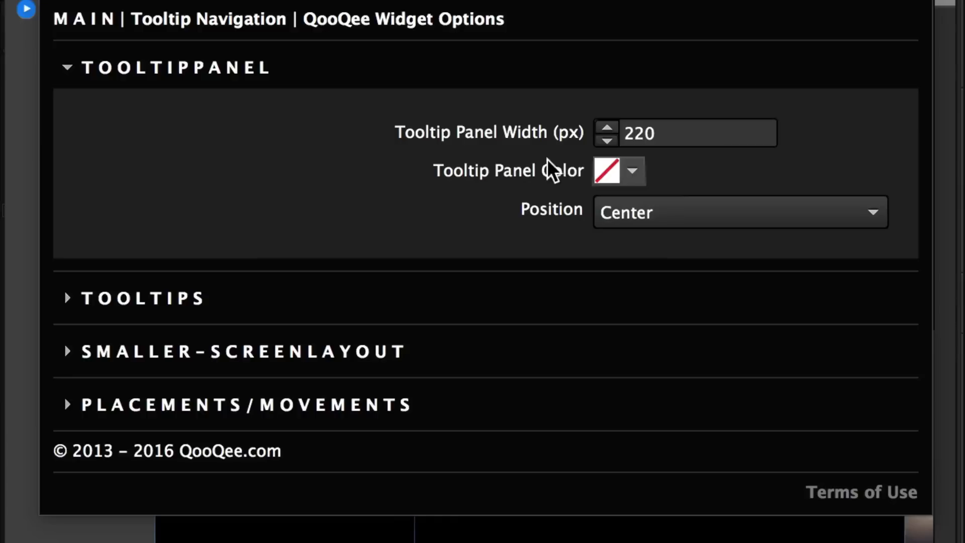
click(633, 171)
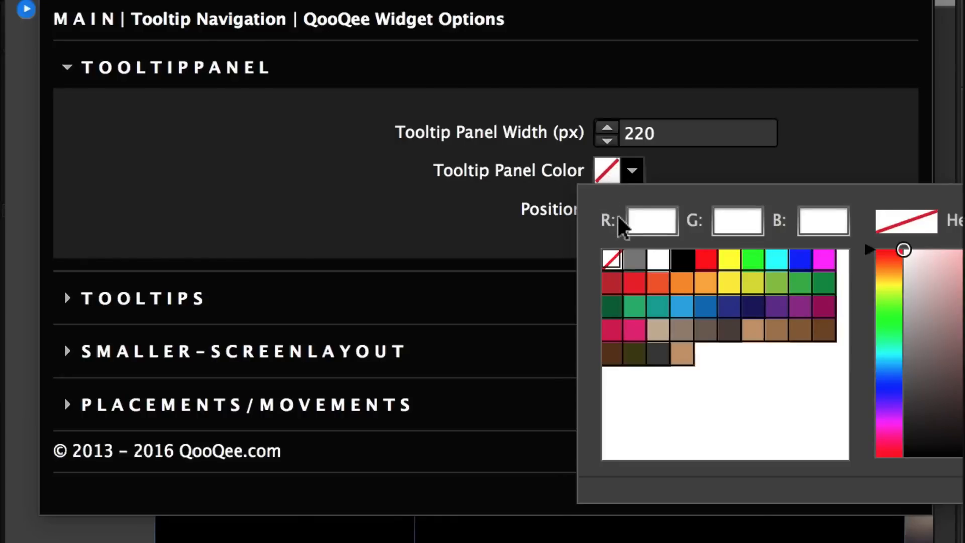
click(658, 353)
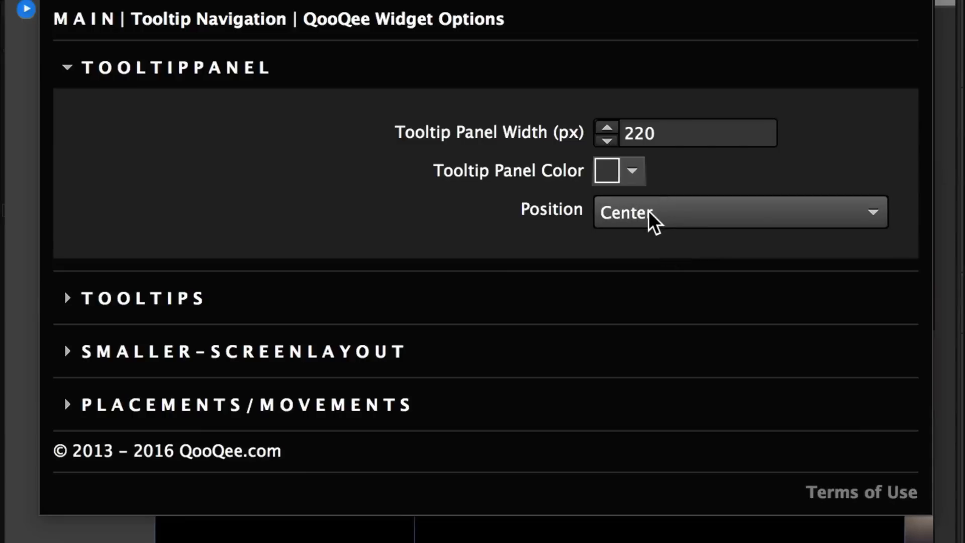
click(738, 212)
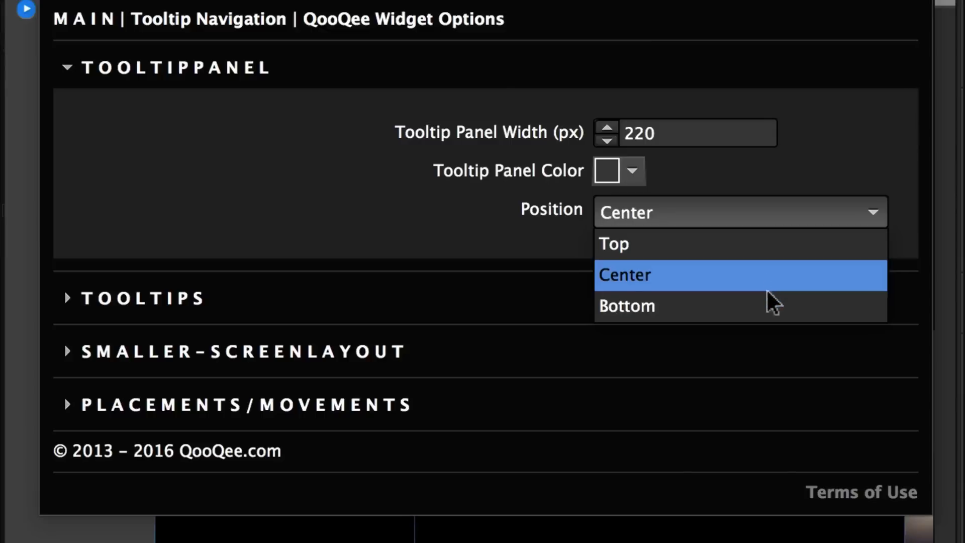
click(626, 306)
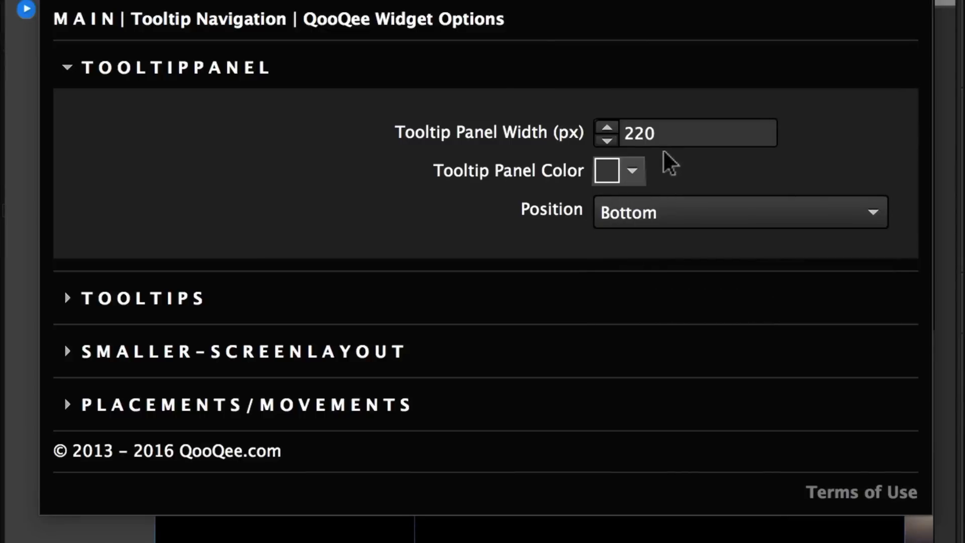
- Widen the tooltip panel to 500 px
click(690, 133)
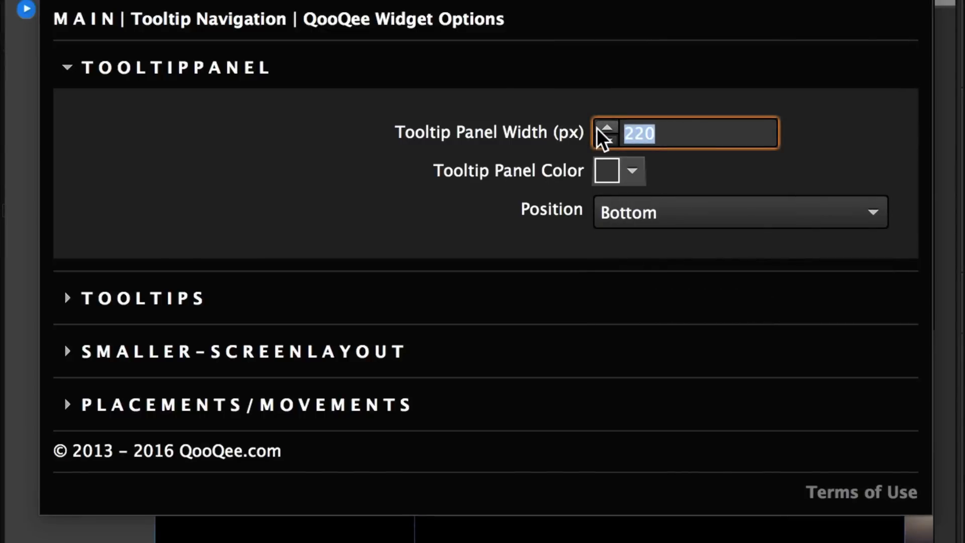
text(500)
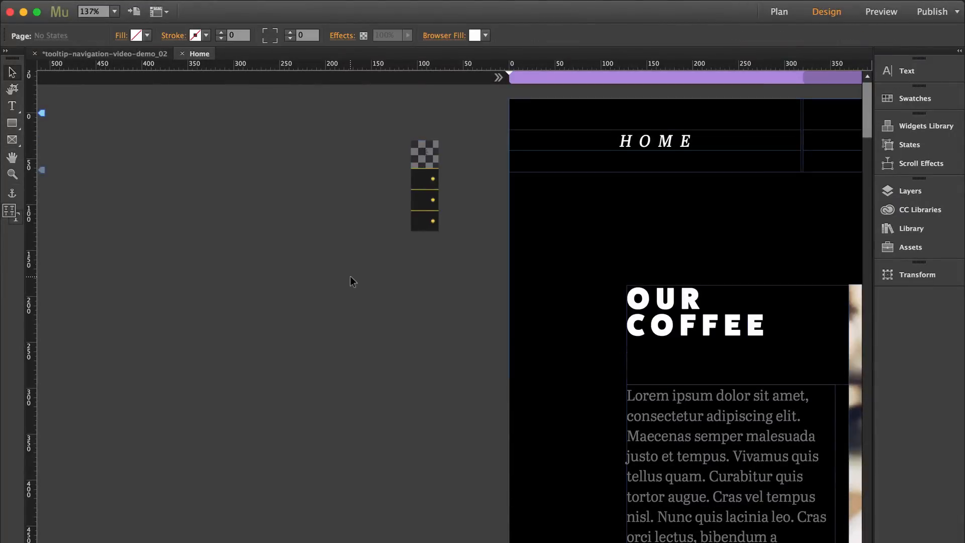
- Set Tooltips Size – On Hover to 50 and the scaling multiplier to 0.5
click(880, 11)
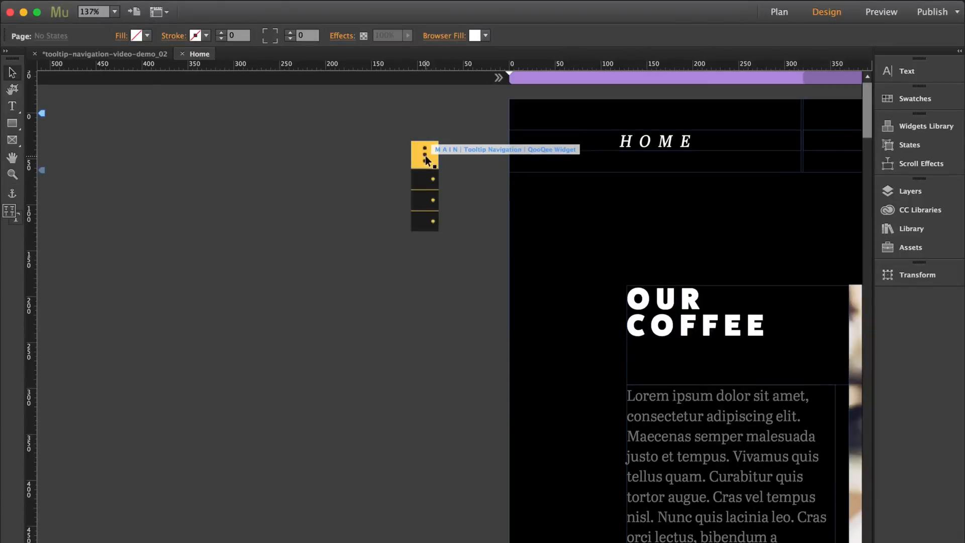
click(423, 154)
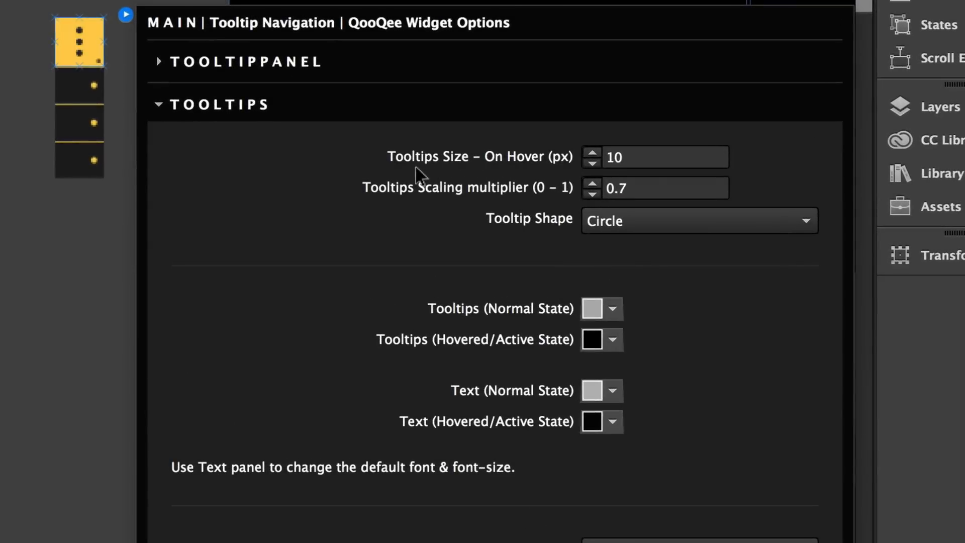
mouse_move(508, 155)
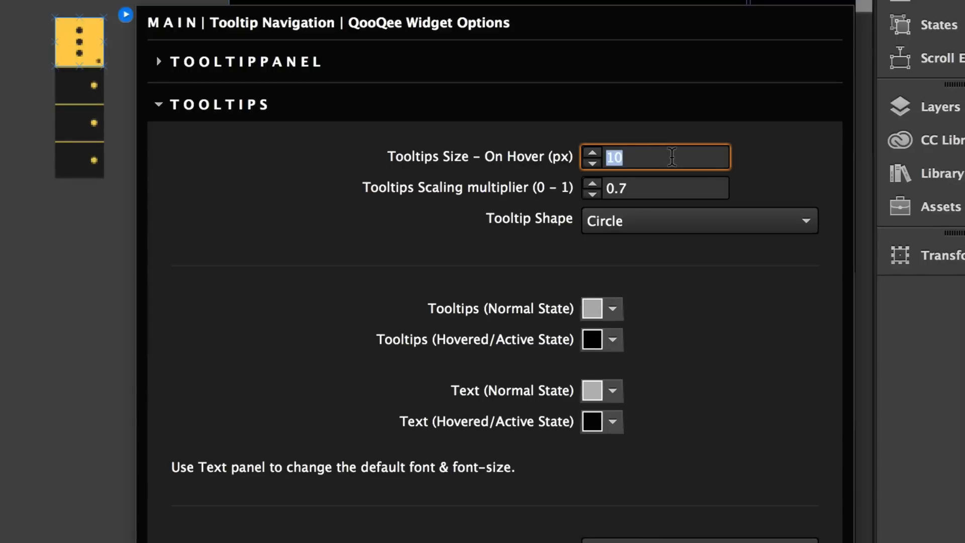
text(50)
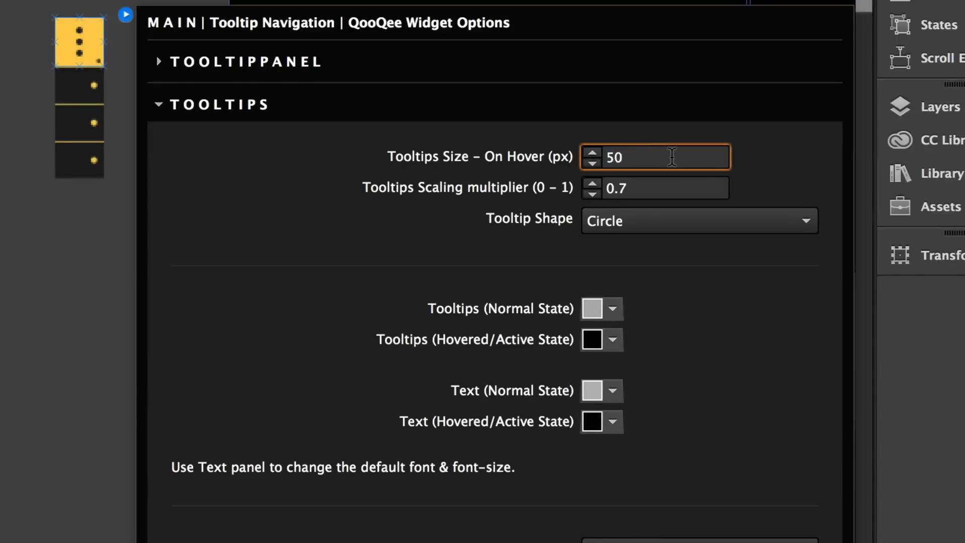
mouse_move(529, 199)
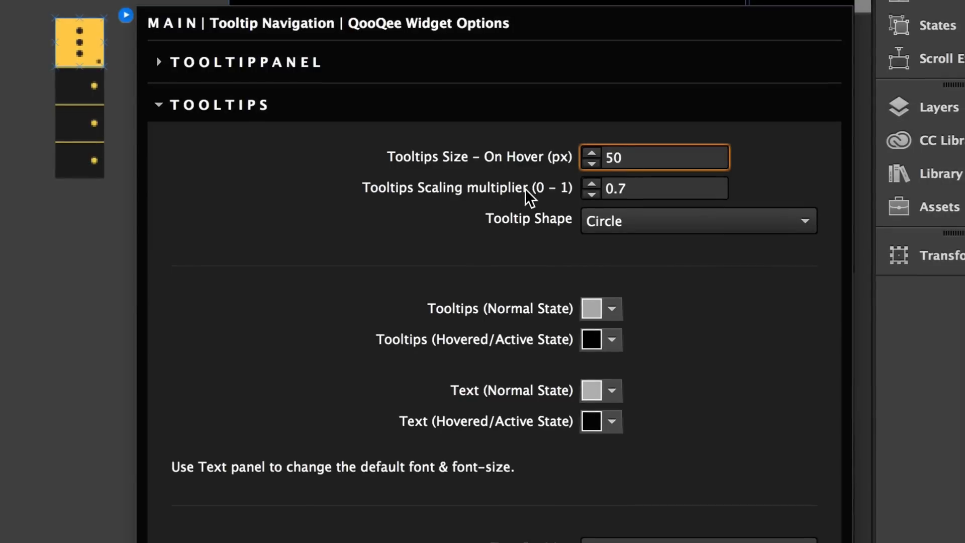
click(665, 189)
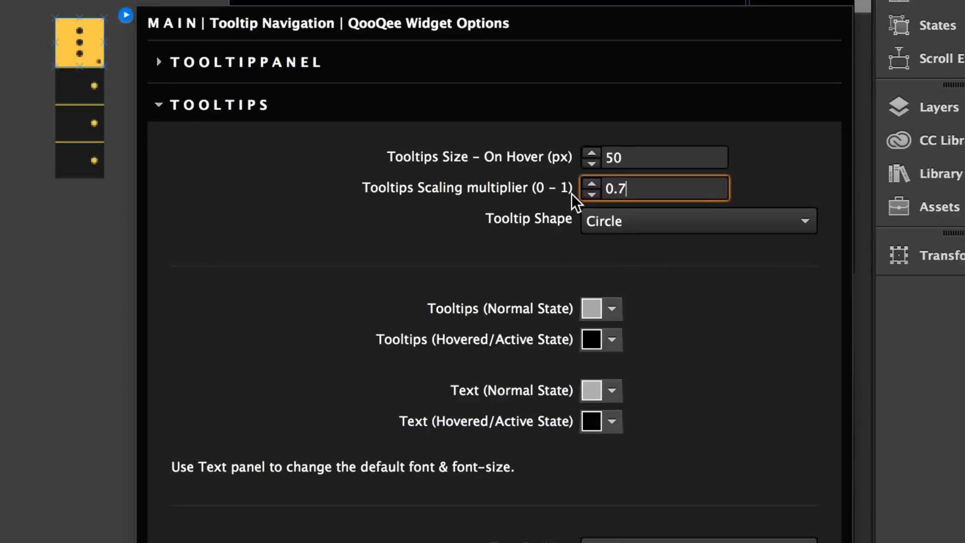
text(0.5)
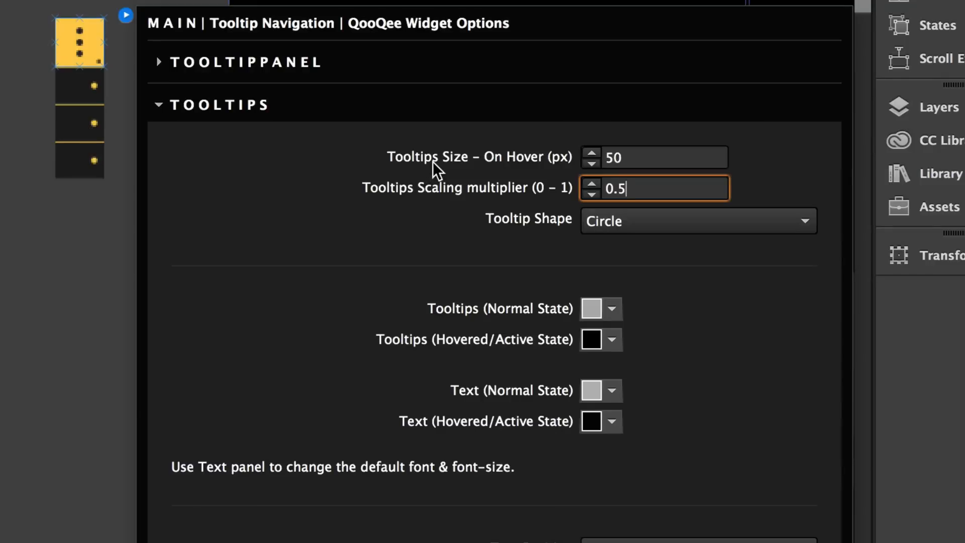
mouse_move(603, 227)
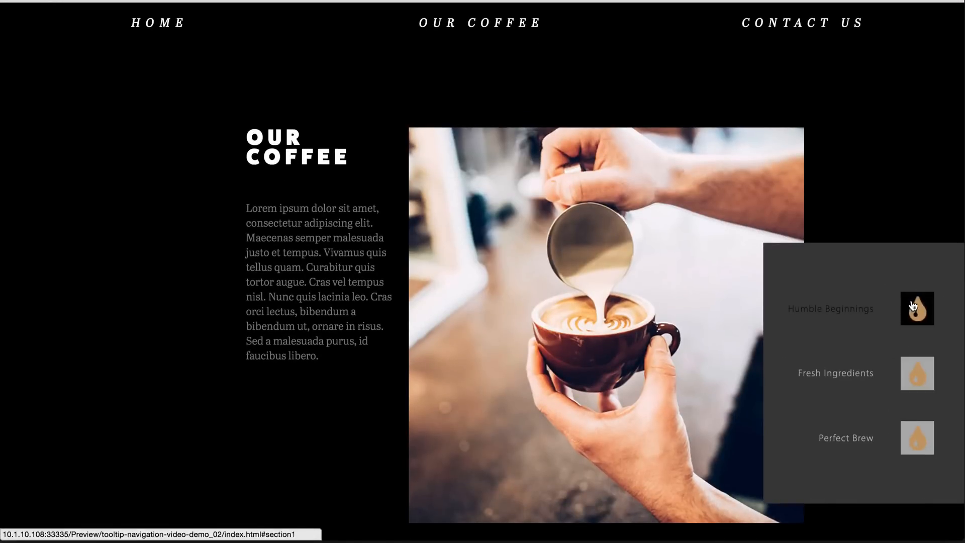
mouse_move(912, 327)
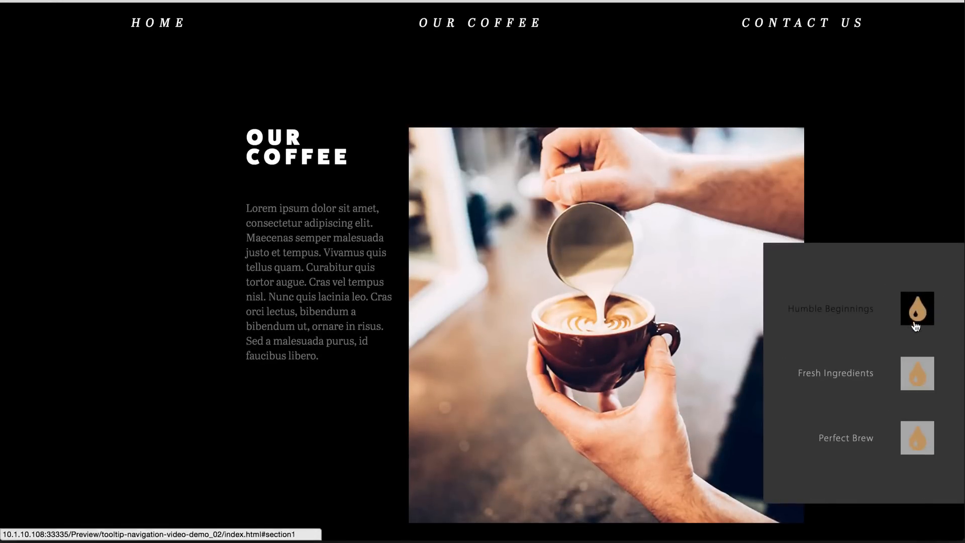
mouse_move(616, 391)
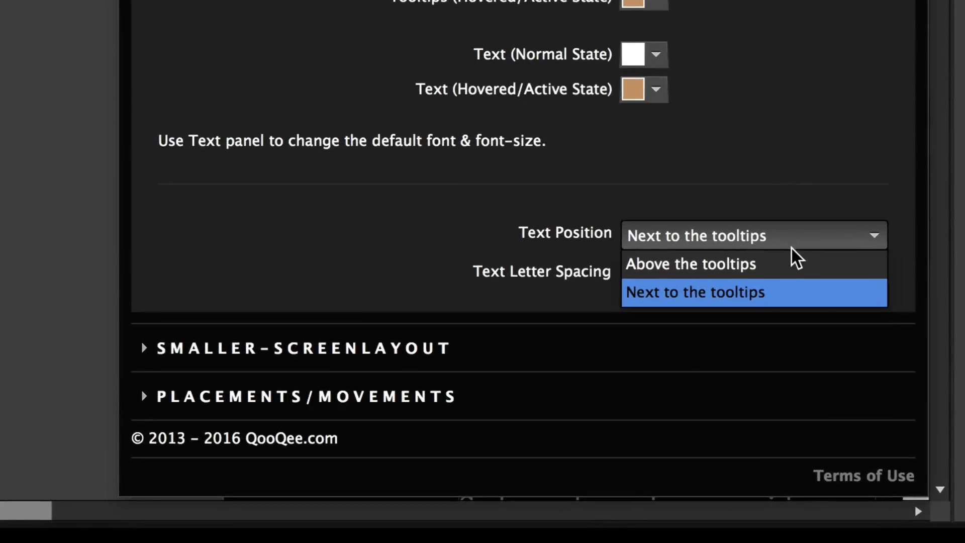
- Keep labels next to the tooltips and adjust the smaller-screen switch point, ending at 1200 px
click(695, 291)
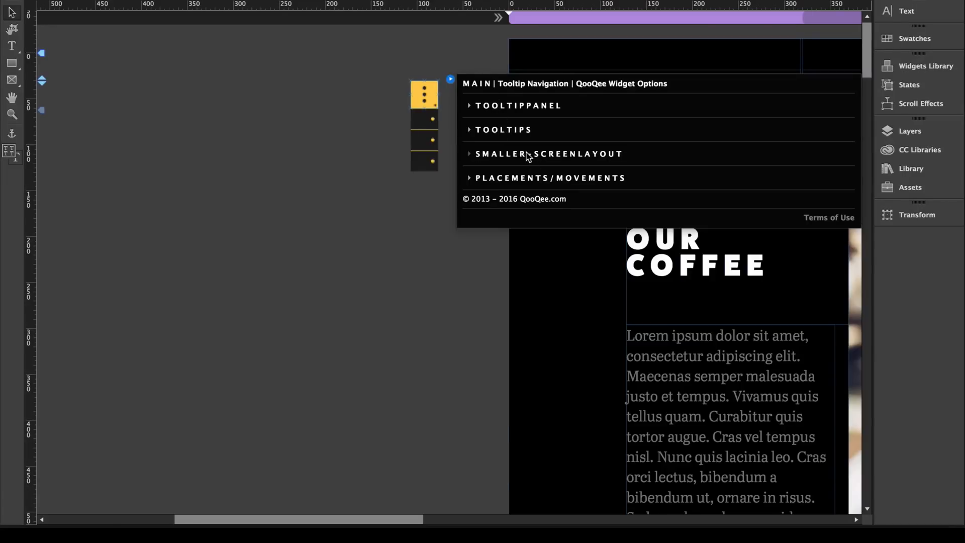
click(549, 154)
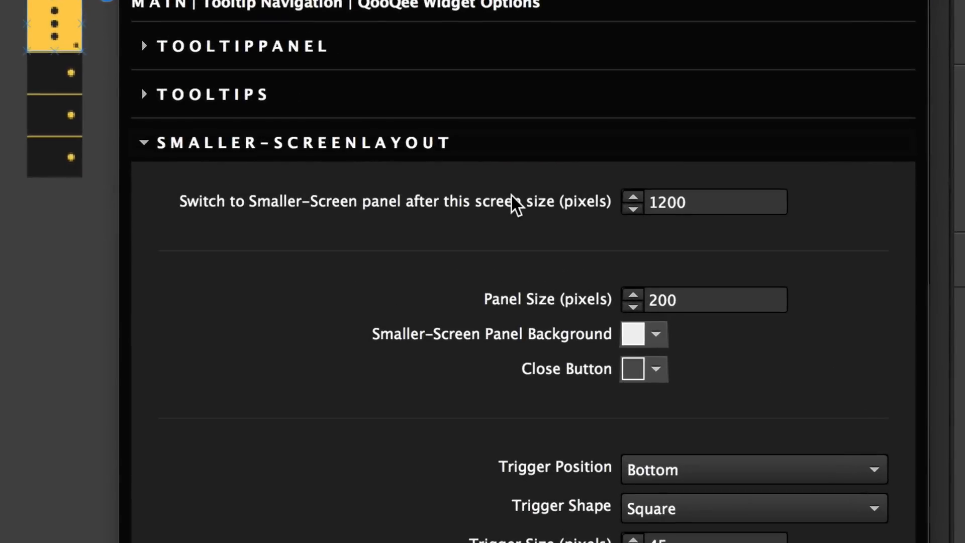
click(709, 201)
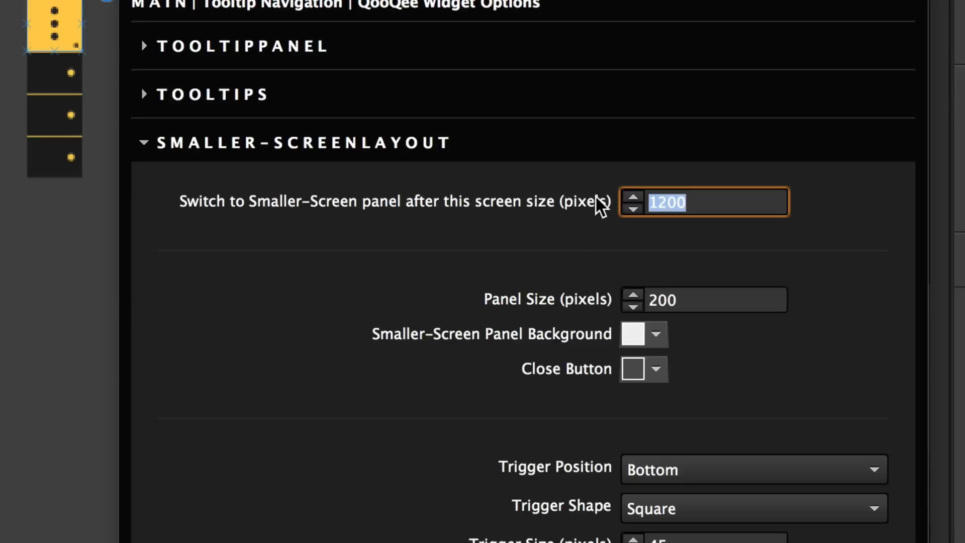
text(500)
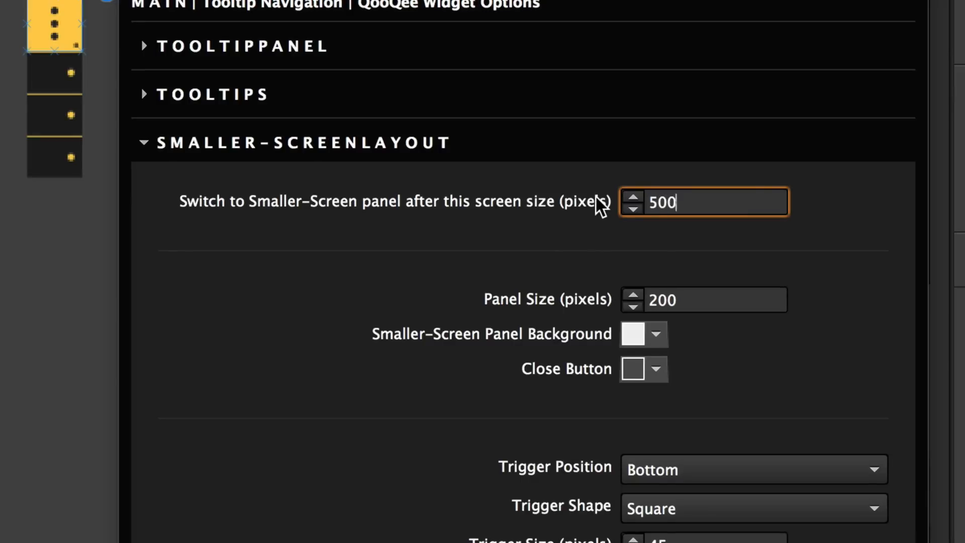
text(12)
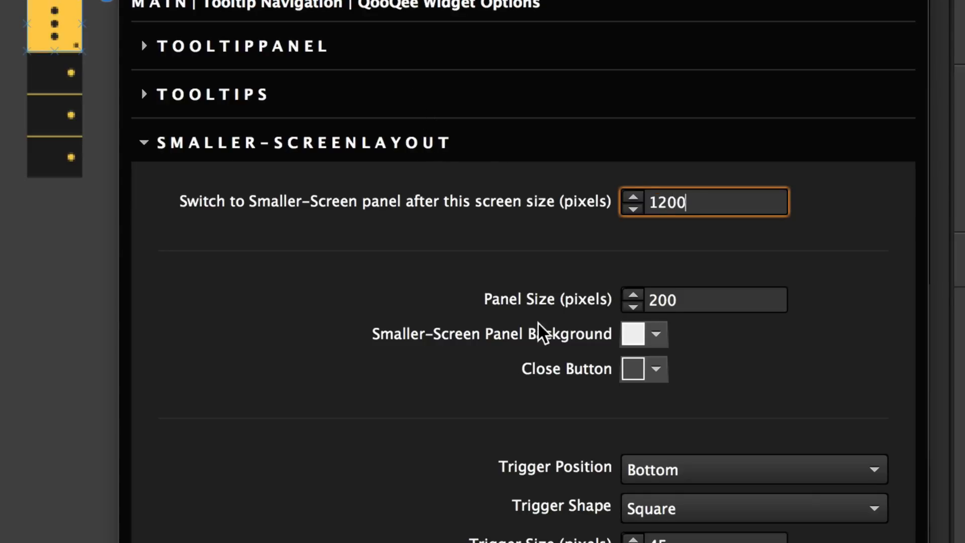
mouse_move(565, 398)
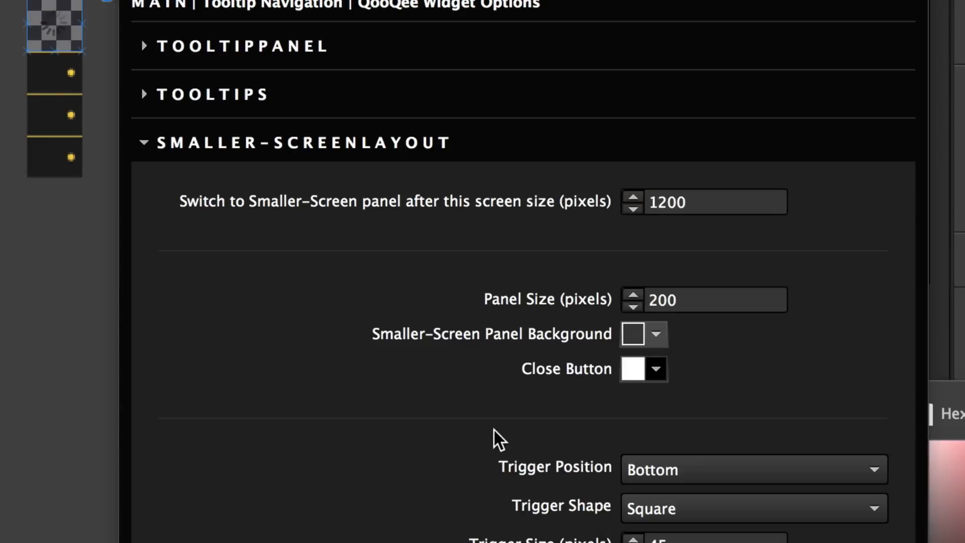
- Set dark panel background, white close button and a Circle trigger shape
scroll(down, 3)
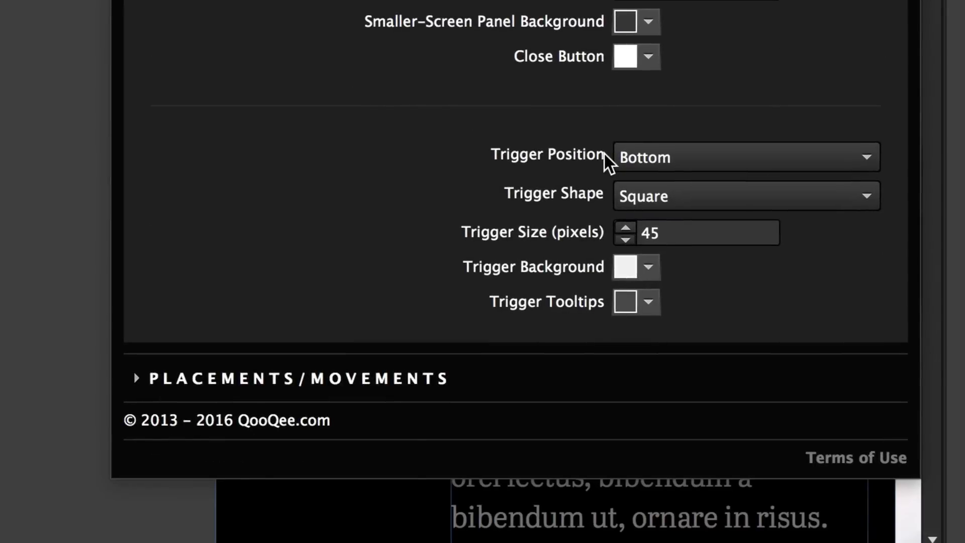
mouse_move(822, 298)
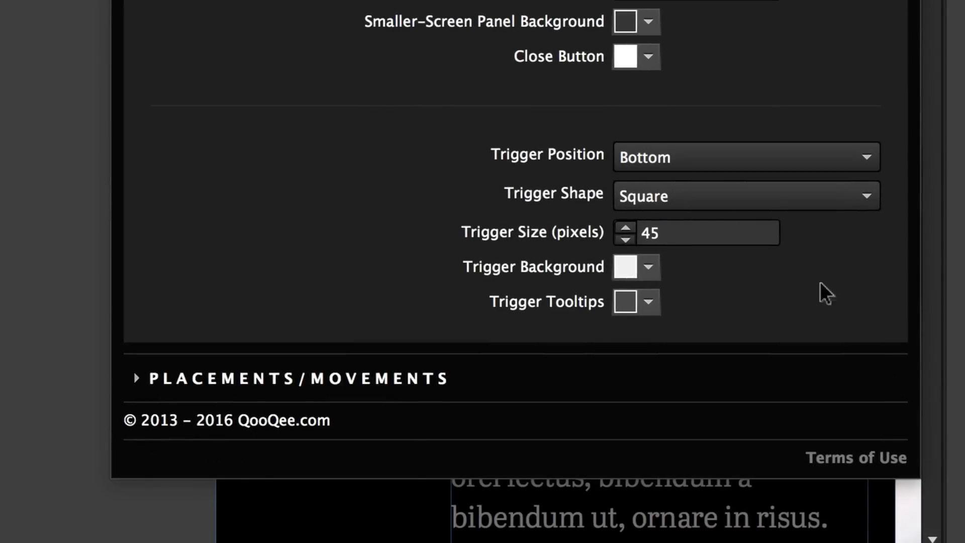
click(745, 195)
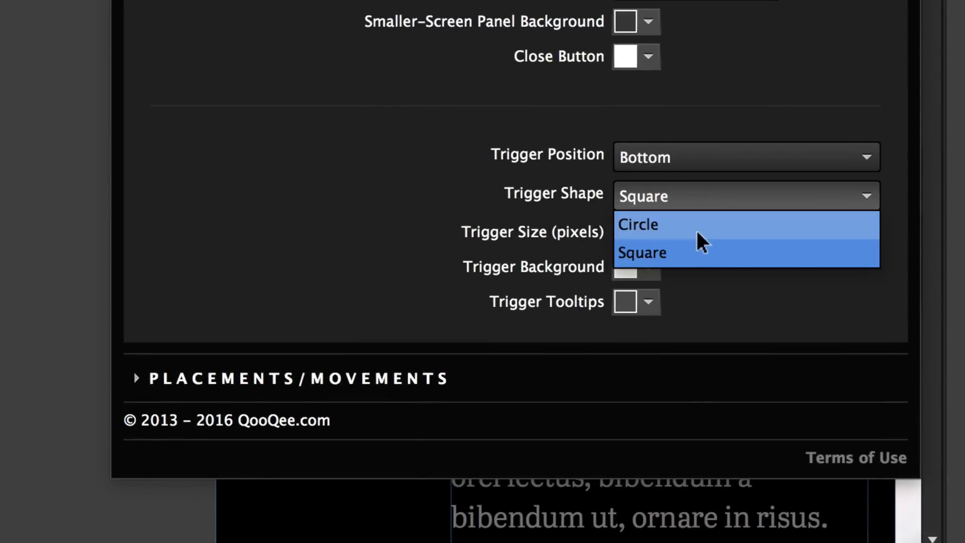
click(638, 225)
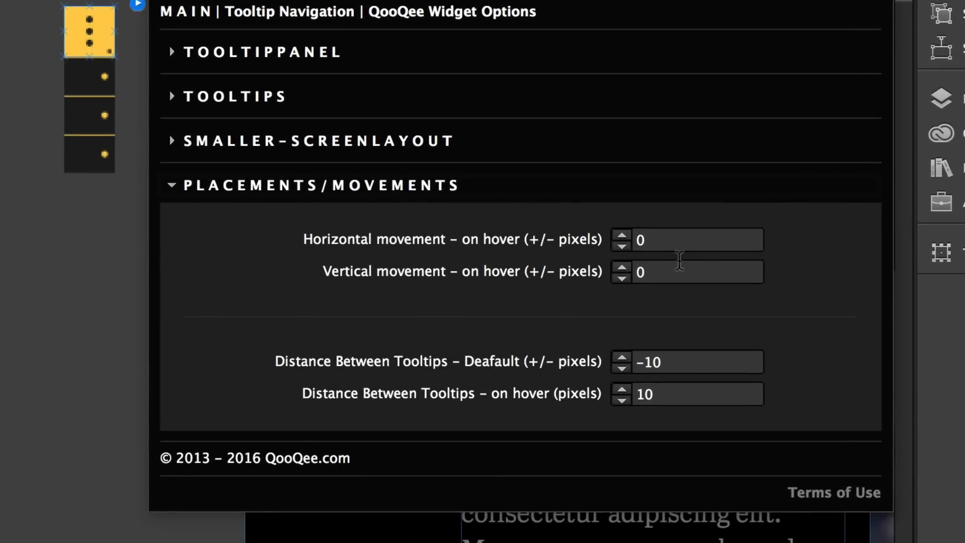
- Set the horizontal and vertical hover movement to -100 px under Placements/Movements
click(692, 240)
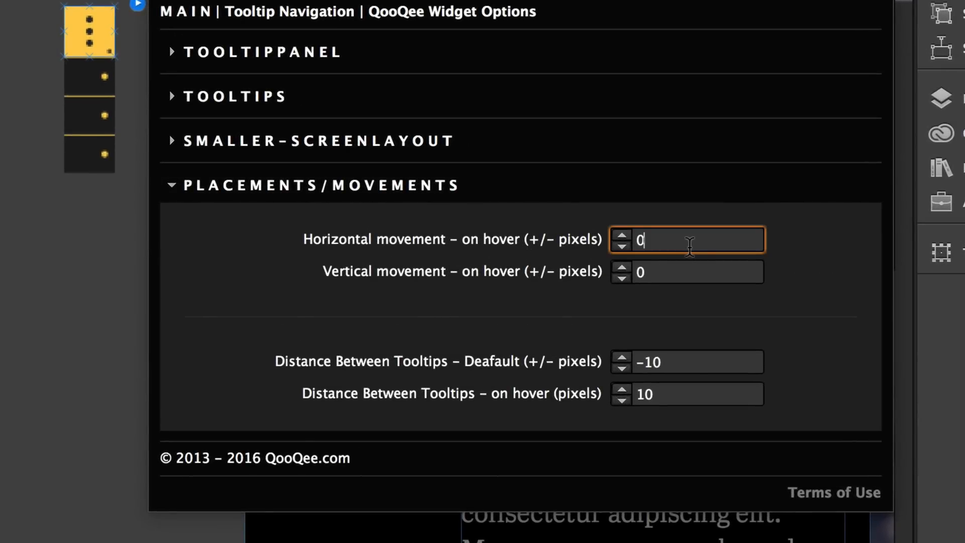
key(Backspace)
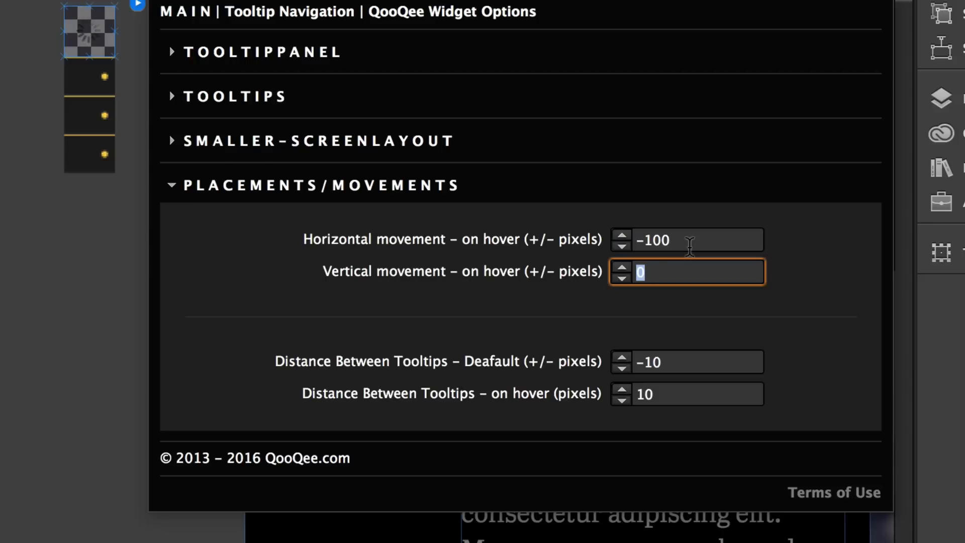
text(-100)
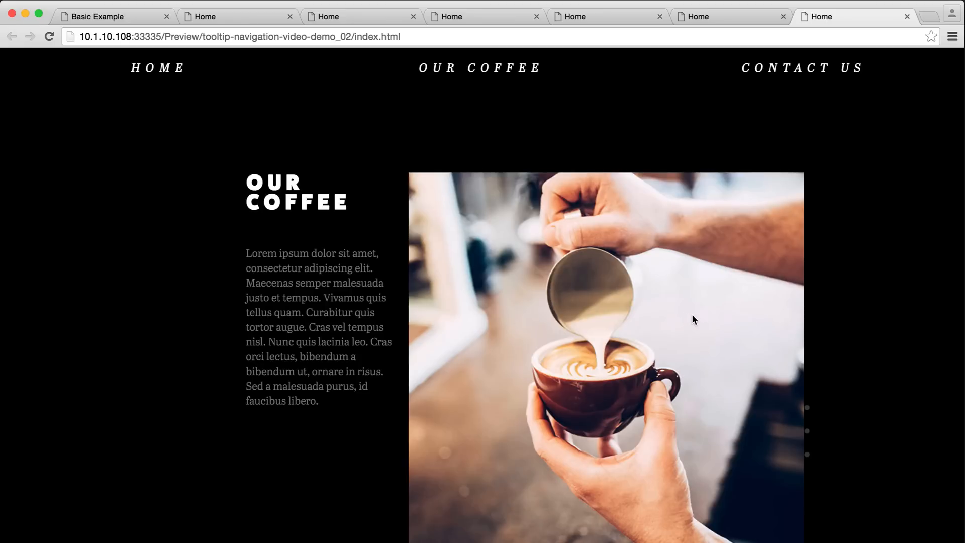
- Scroll down the Chrome preview past the first section's image to its text
scroll(down, 3)
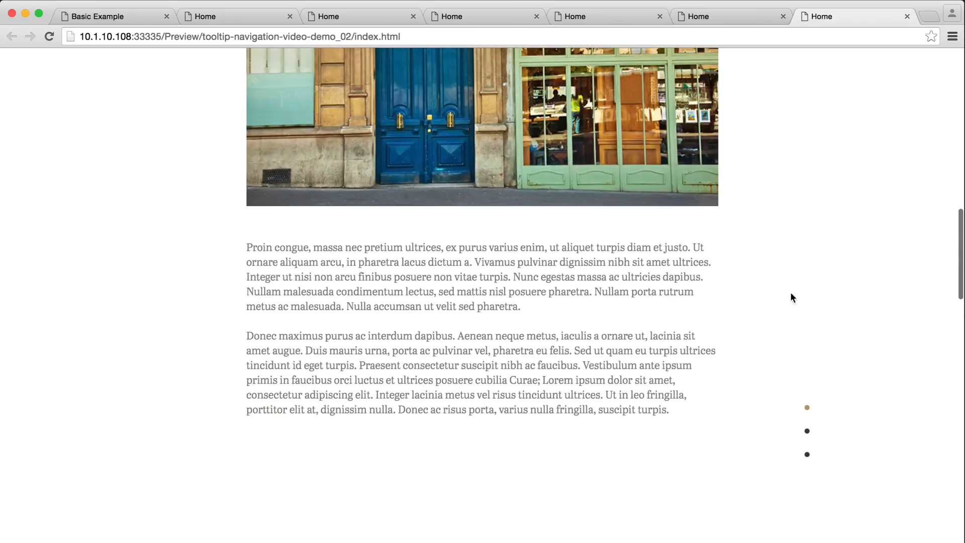
mouse_move(929, 293)
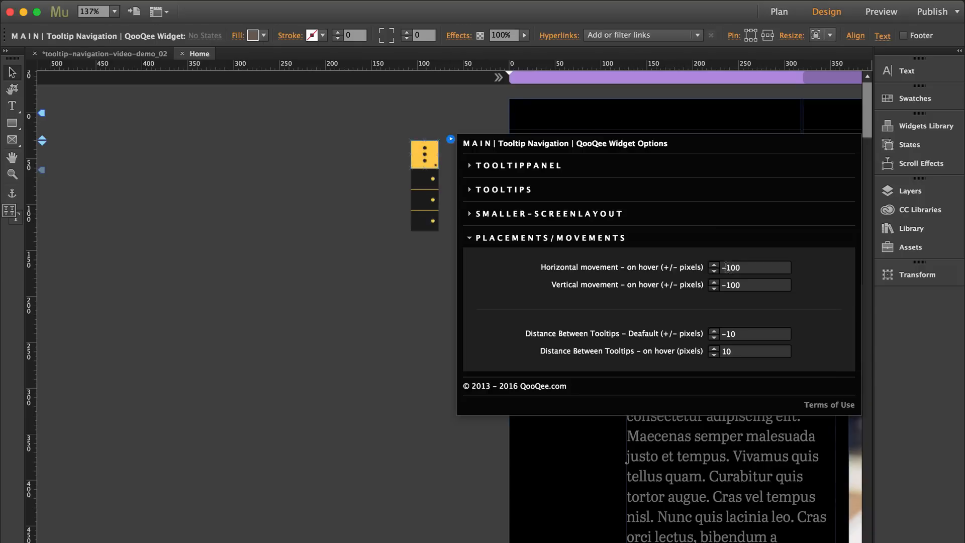
- Set the widget's label font to Abril Text Italic from the Text panel
click(749, 267)
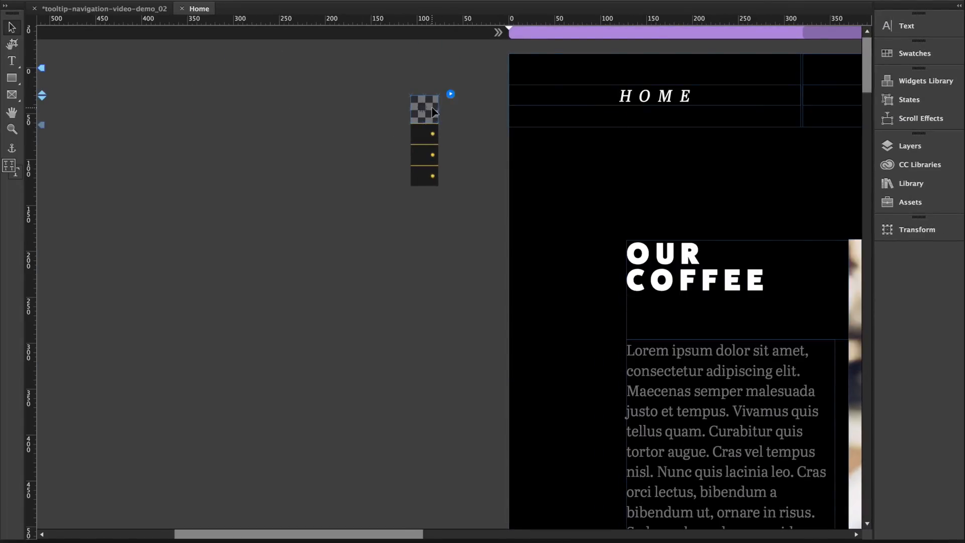
click(912, 26)
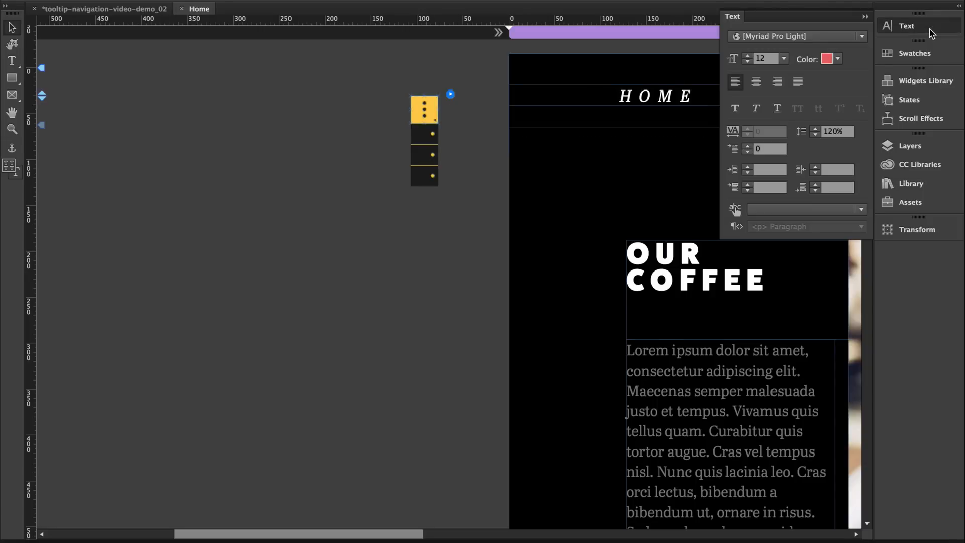
mouse_move(852, 37)
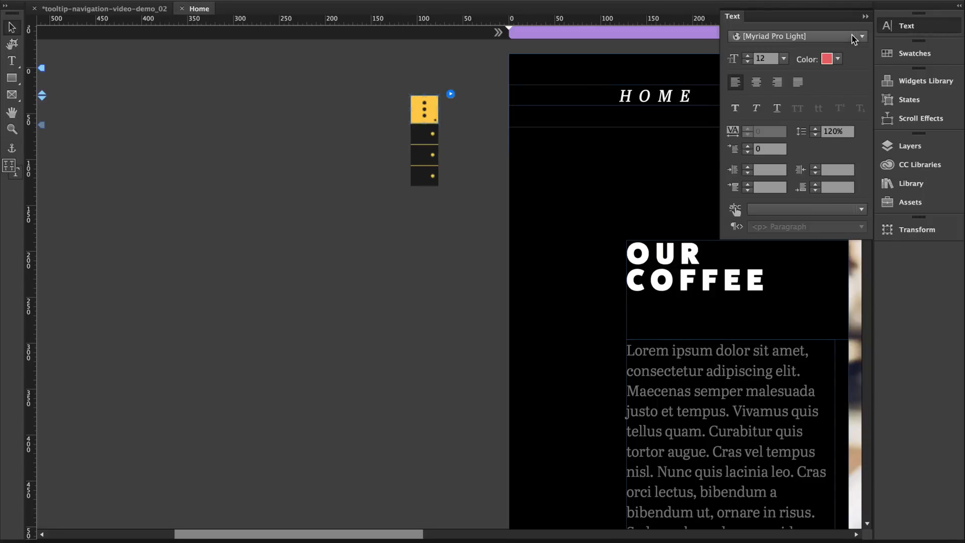
click(862, 36)
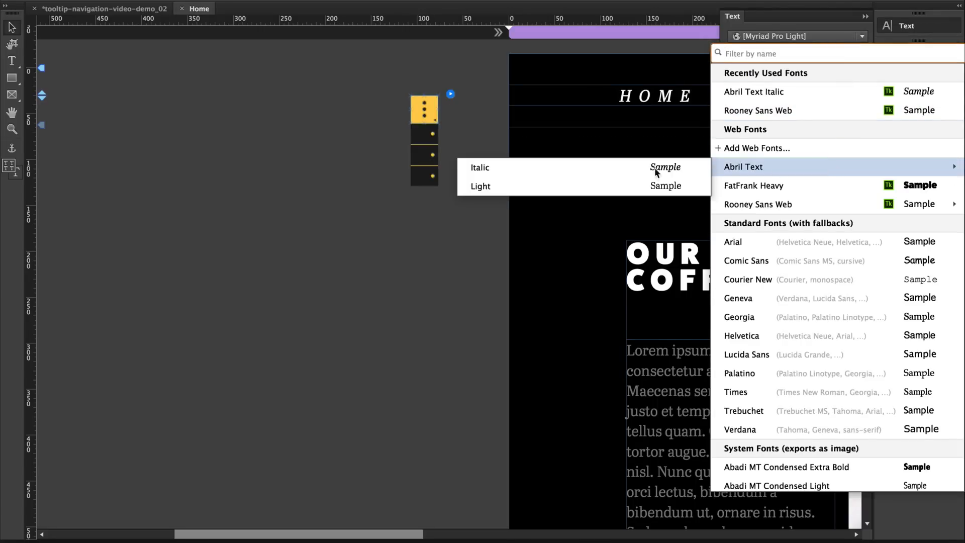
click(481, 167)
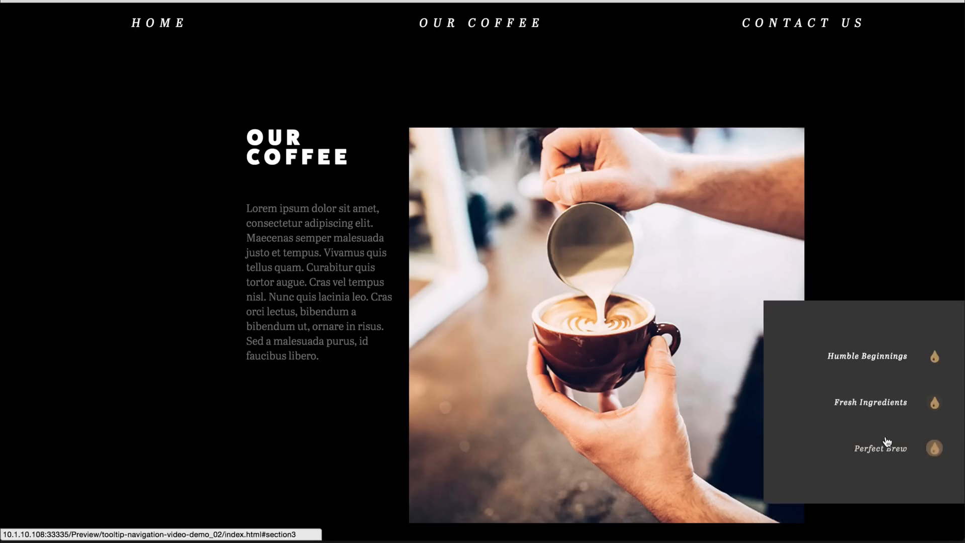
- In the browser preview, follow the tooltip links to Perfect Brew, Fresh Ingredients and Humble Beginnings at full and narrow widths
click(884, 402)
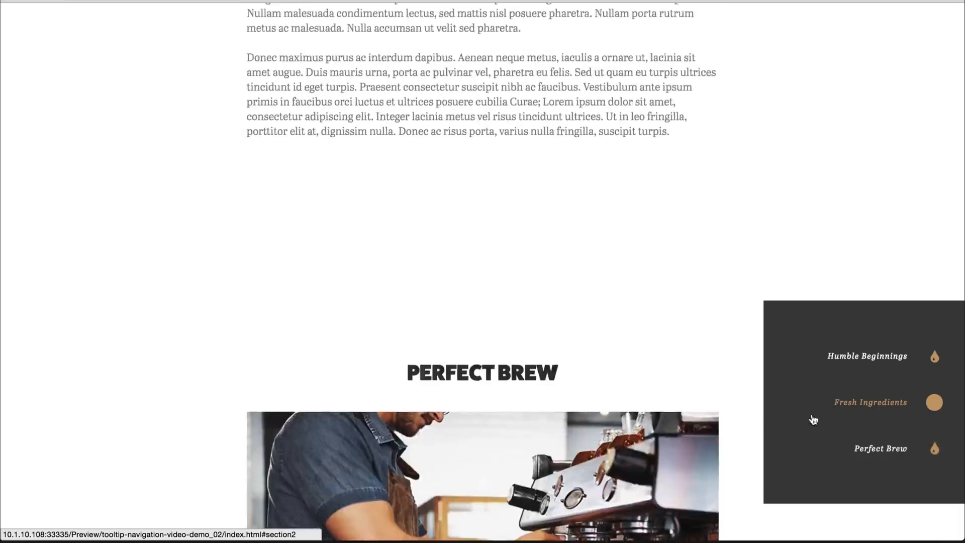
click(869, 402)
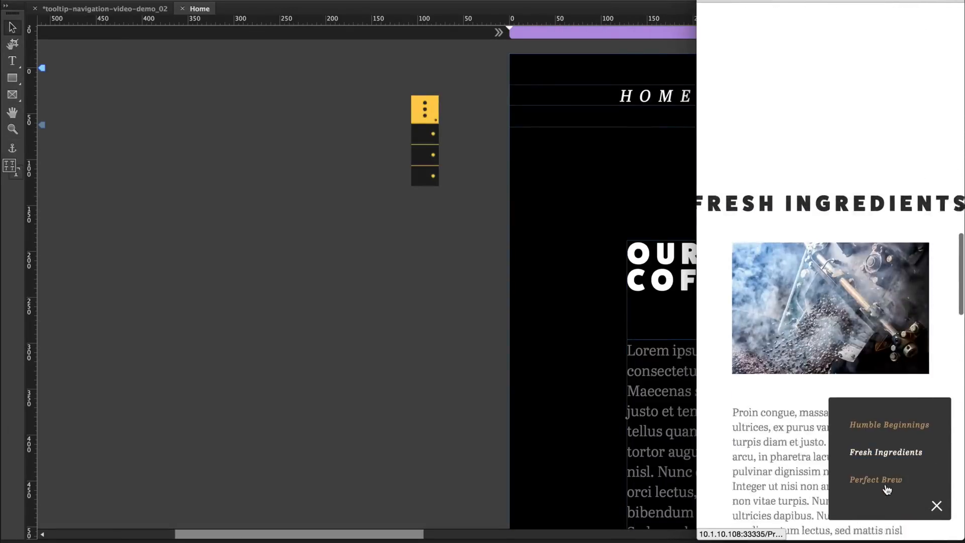
click(874, 480)
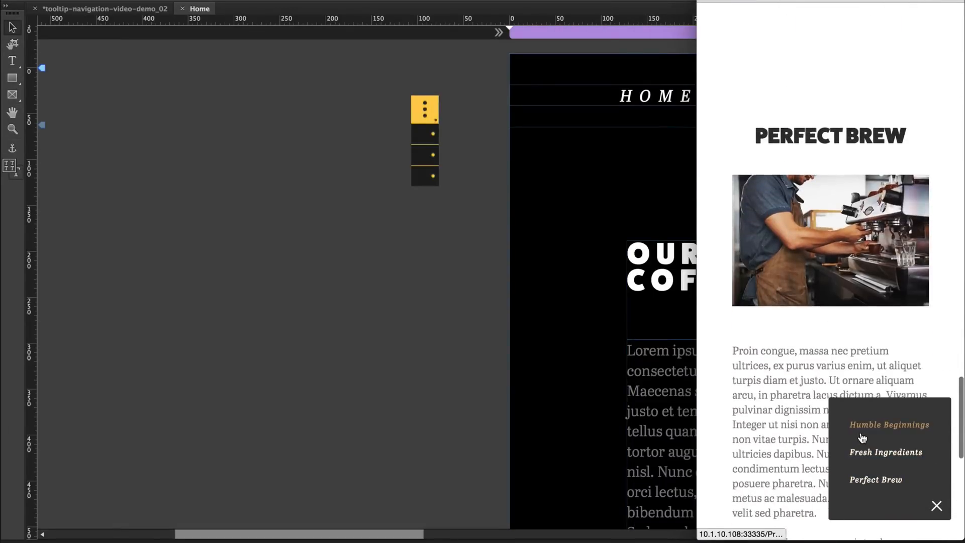
click(889, 424)
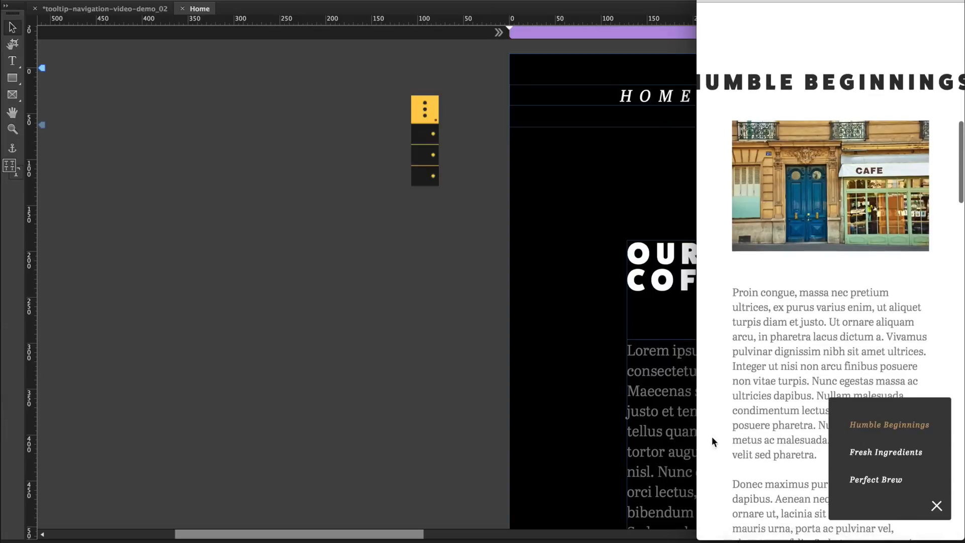